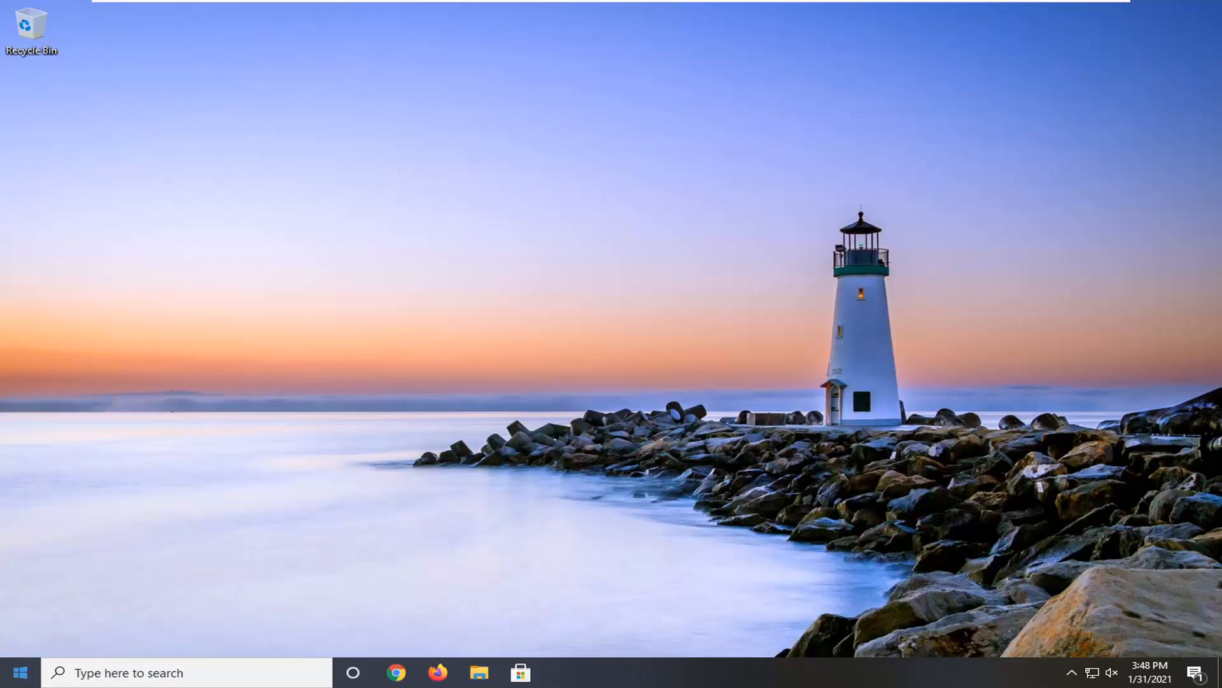
# Enable minimal Safe boot on the msconfig Boot tab, apply it and close
pyautogui.write('msconfig')
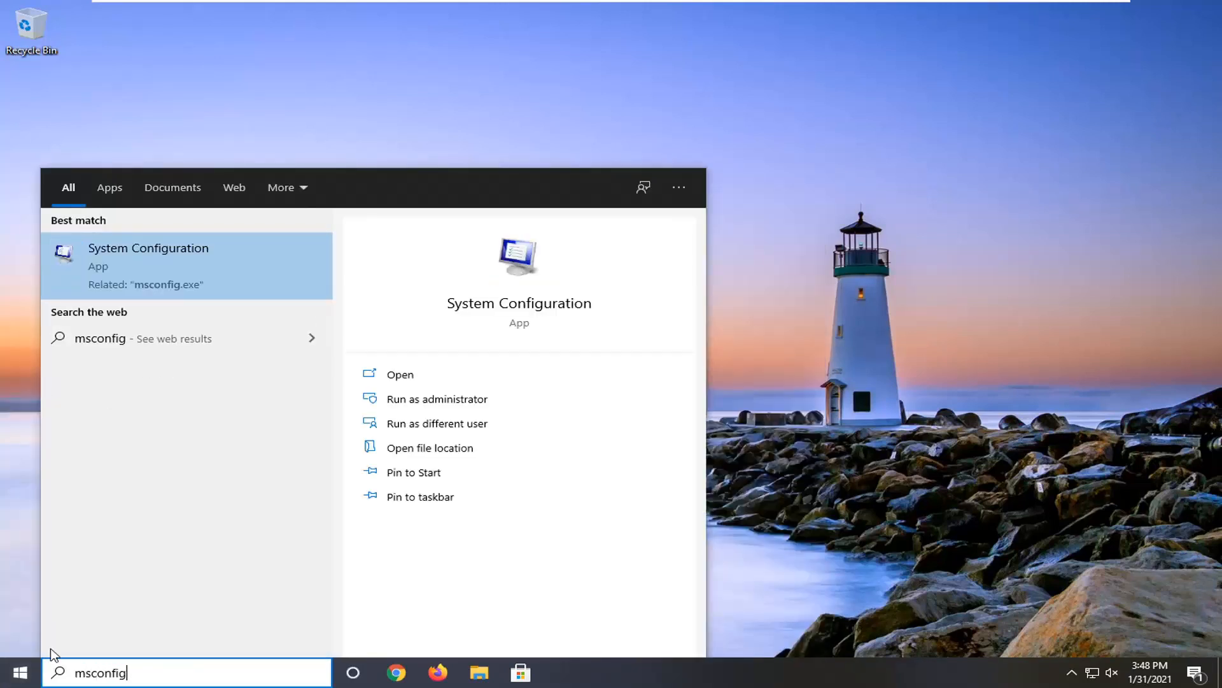
pyautogui.moveTo(164, 255)
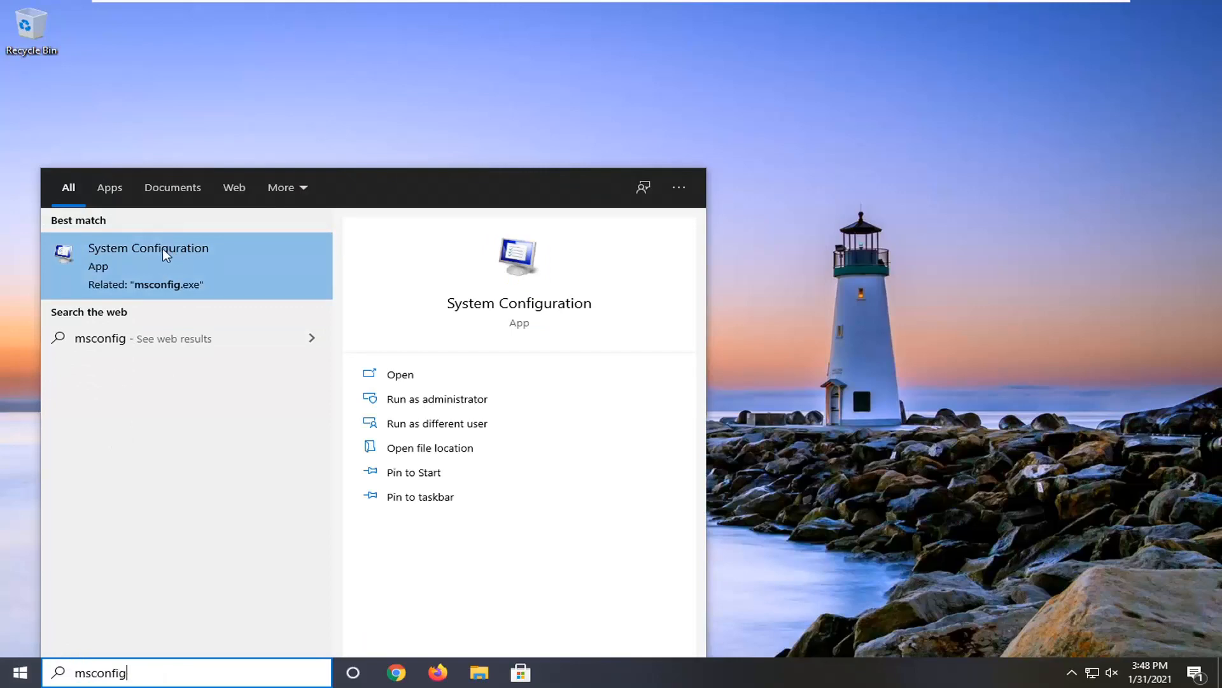
pyautogui.click(148, 248)
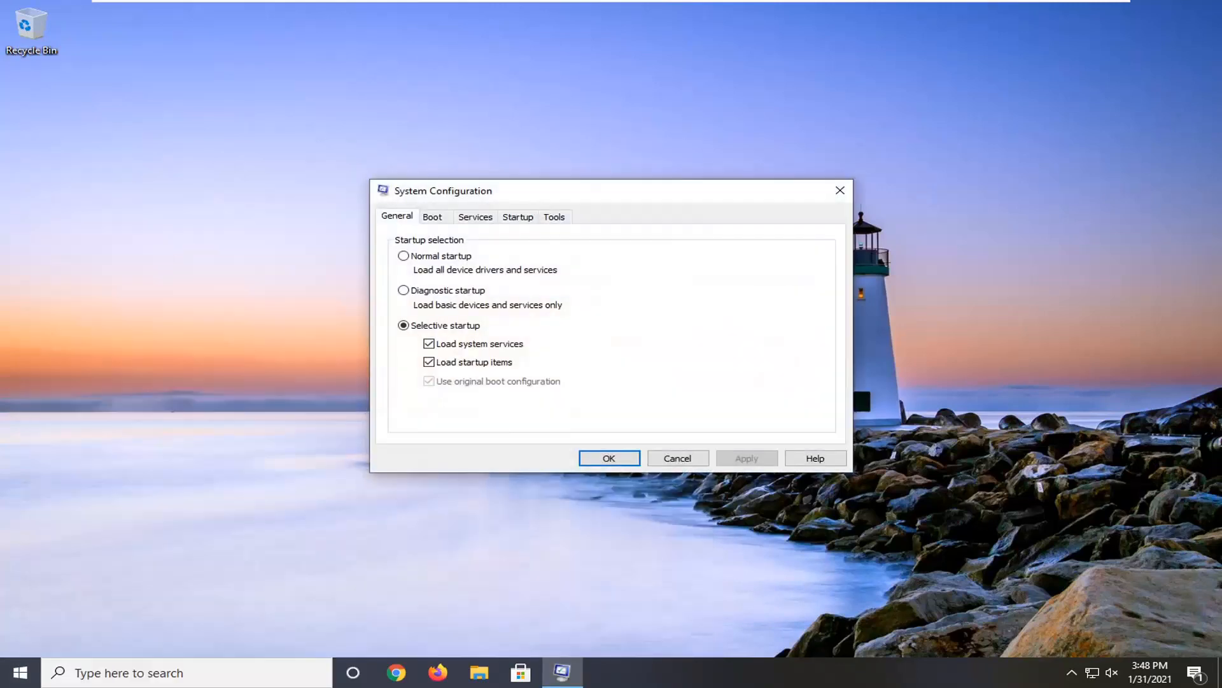
pyautogui.click(431, 217)
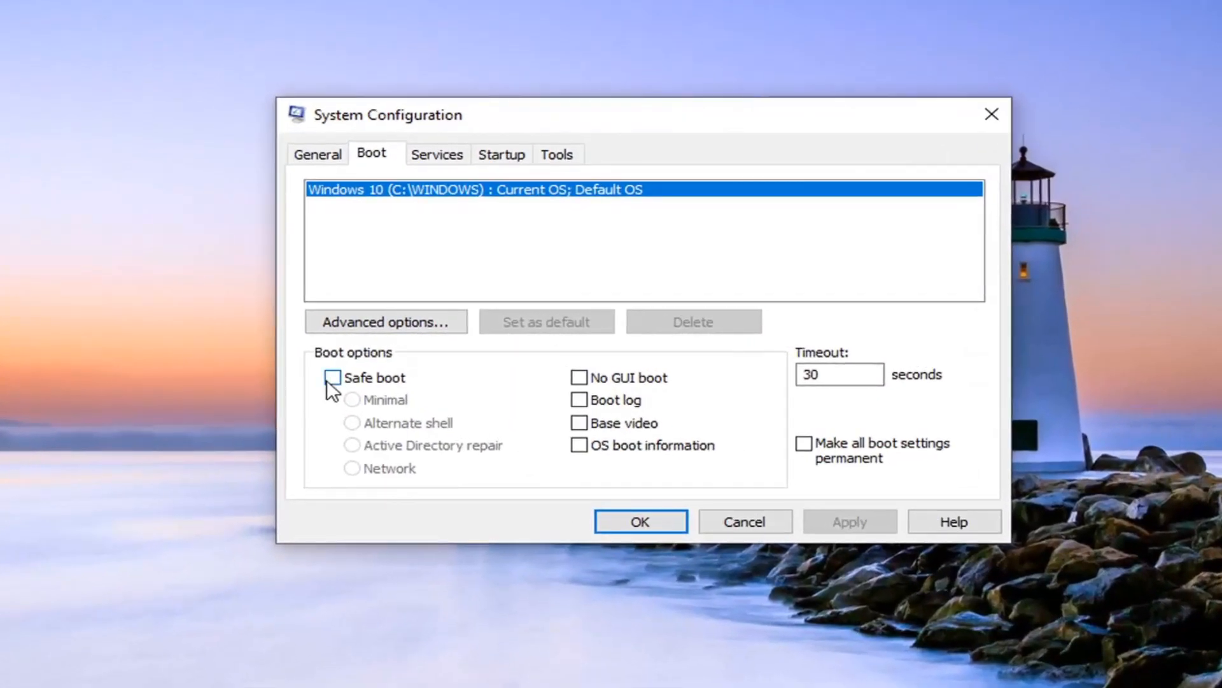
pyautogui.click(332, 378)
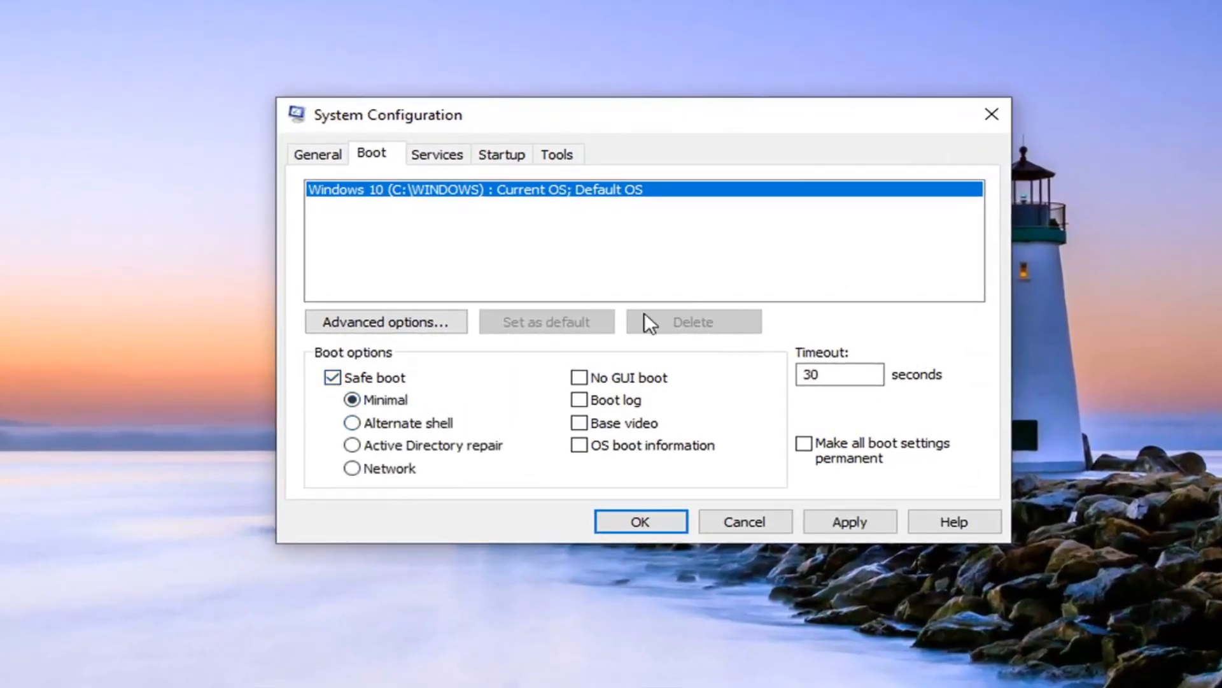
pyautogui.click(849, 520)
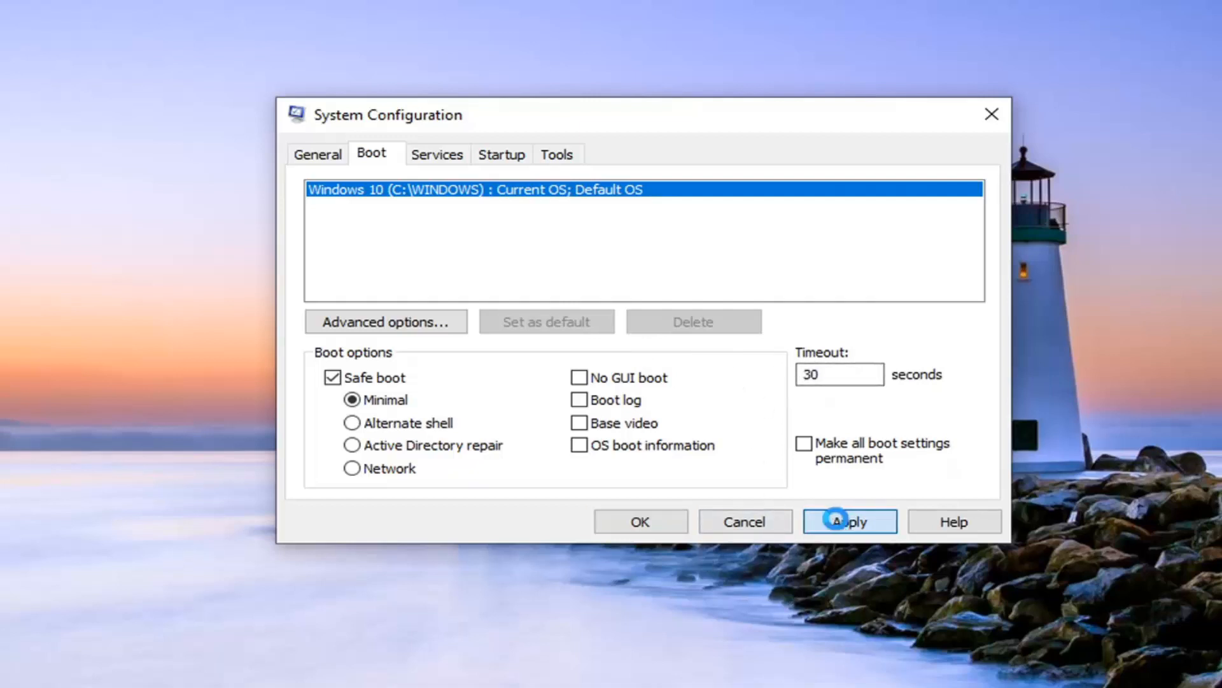
pyautogui.click(849, 521)
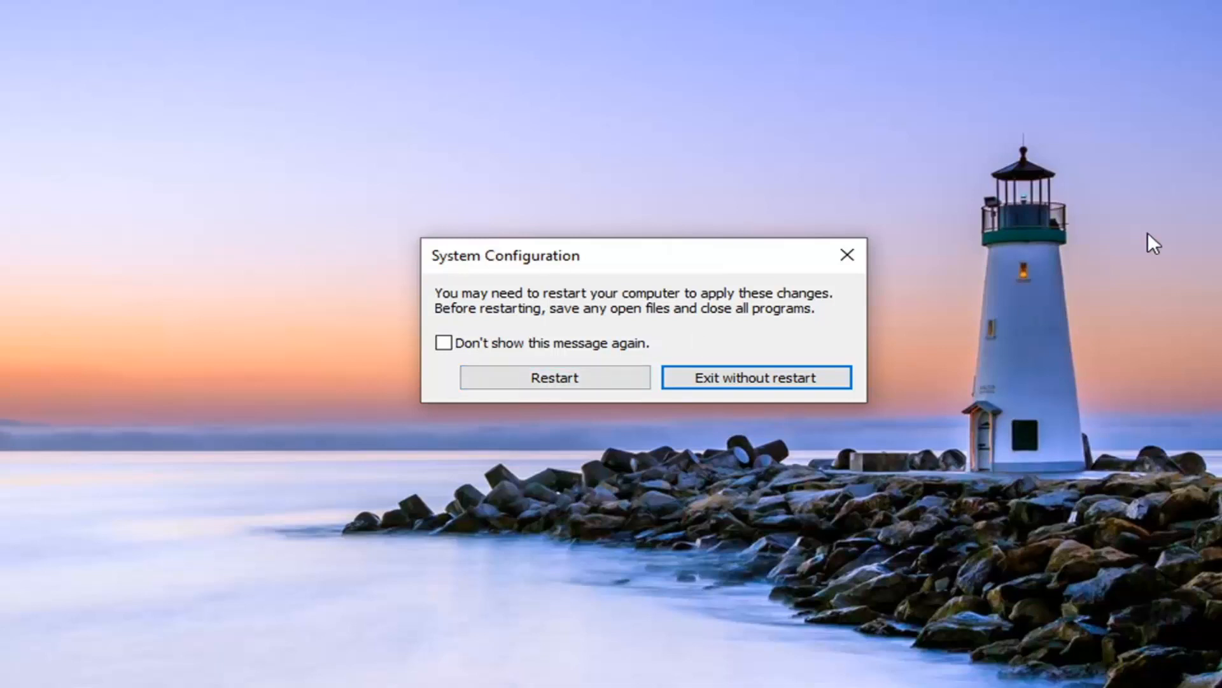
pyautogui.moveTo(560, 427)
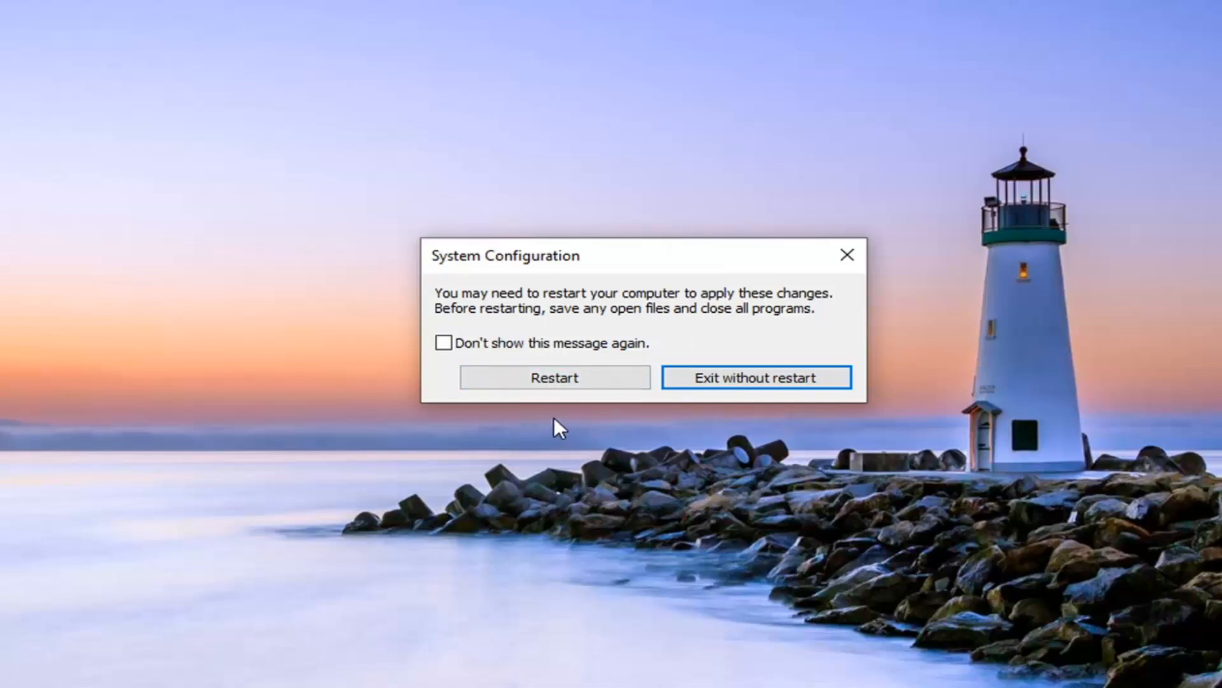
pyautogui.moveTo(554, 377)
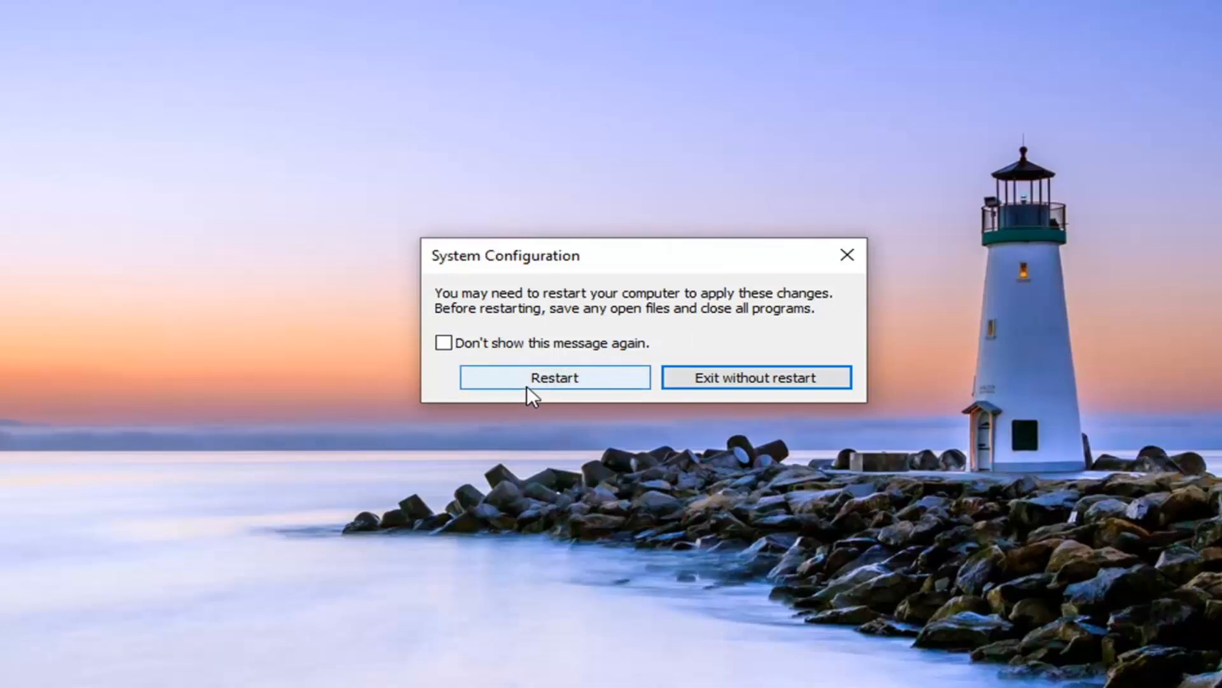
# Choose Restart in the prompt to reboot into Safe Mode
pyautogui.click(555, 377)
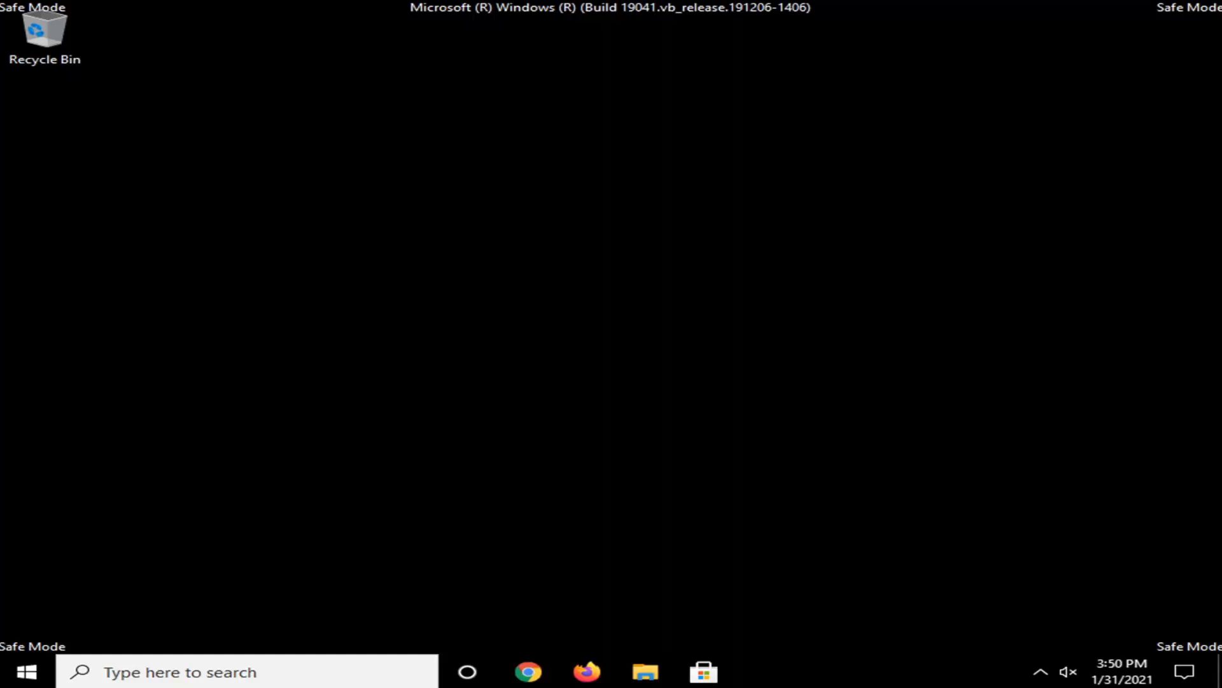
# Open the Start menu on the Safe Mode desktop
pyautogui.click(15, 671)
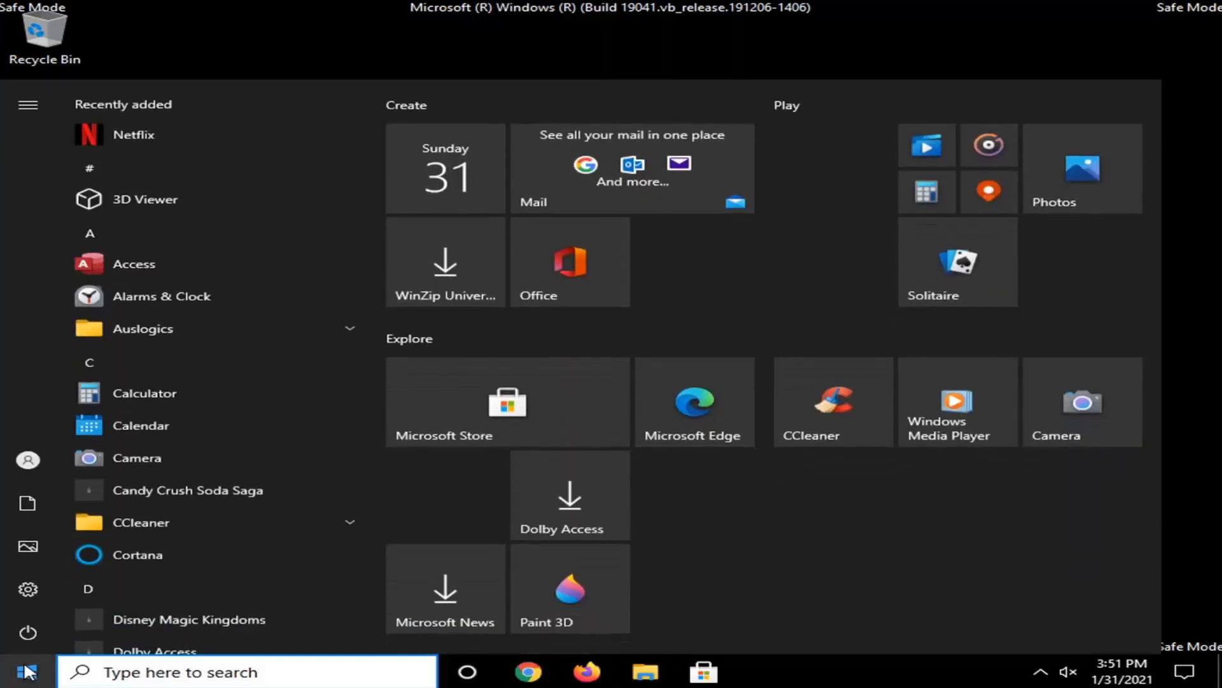
# Open Advanced system settings from Control Panel's System About page
pyautogui.write('control panel')
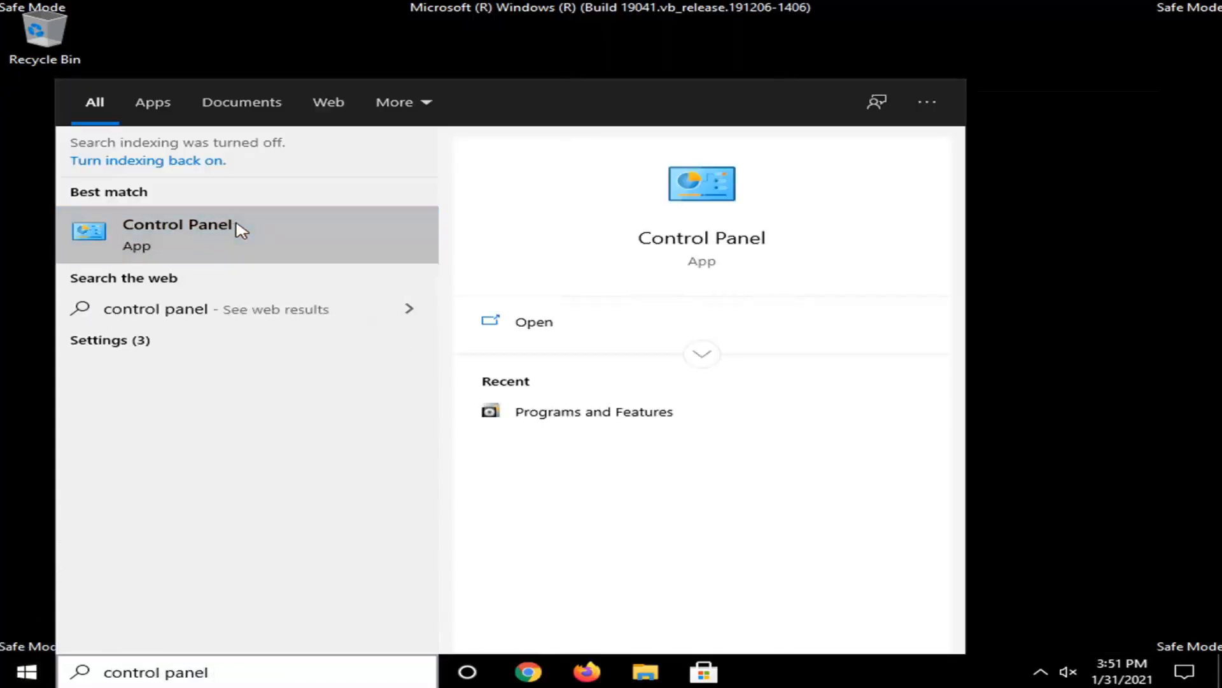
pyautogui.click(177, 233)
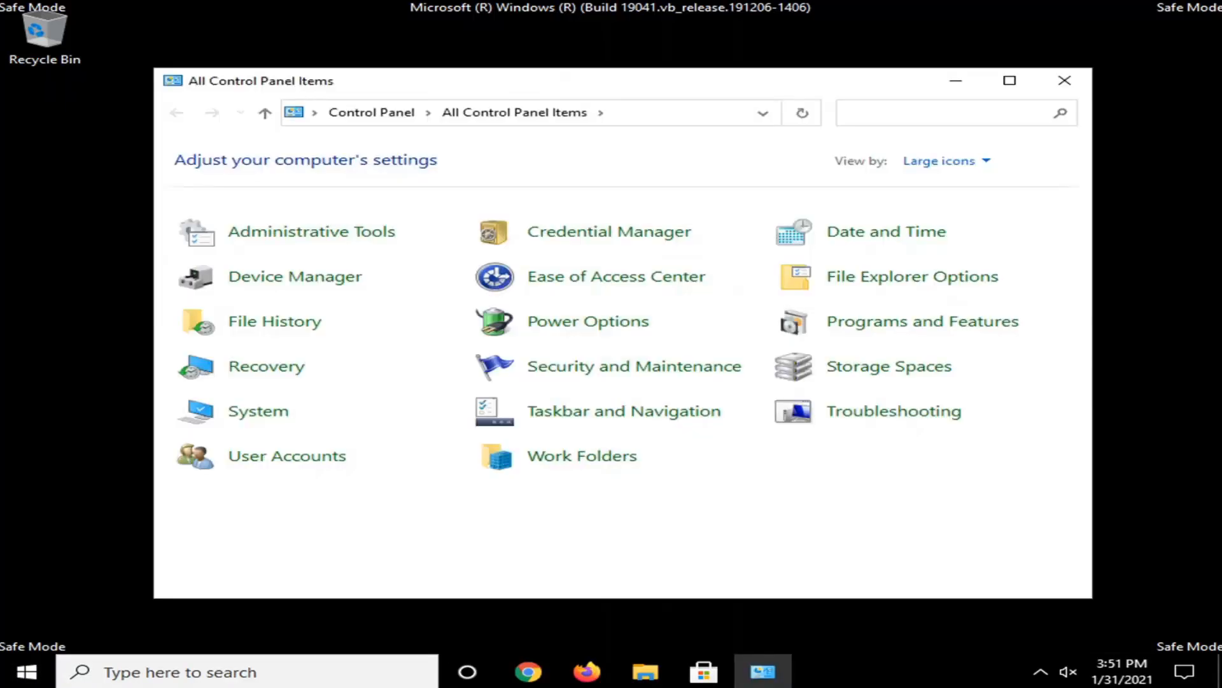
pyautogui.moveTo(258, 411)
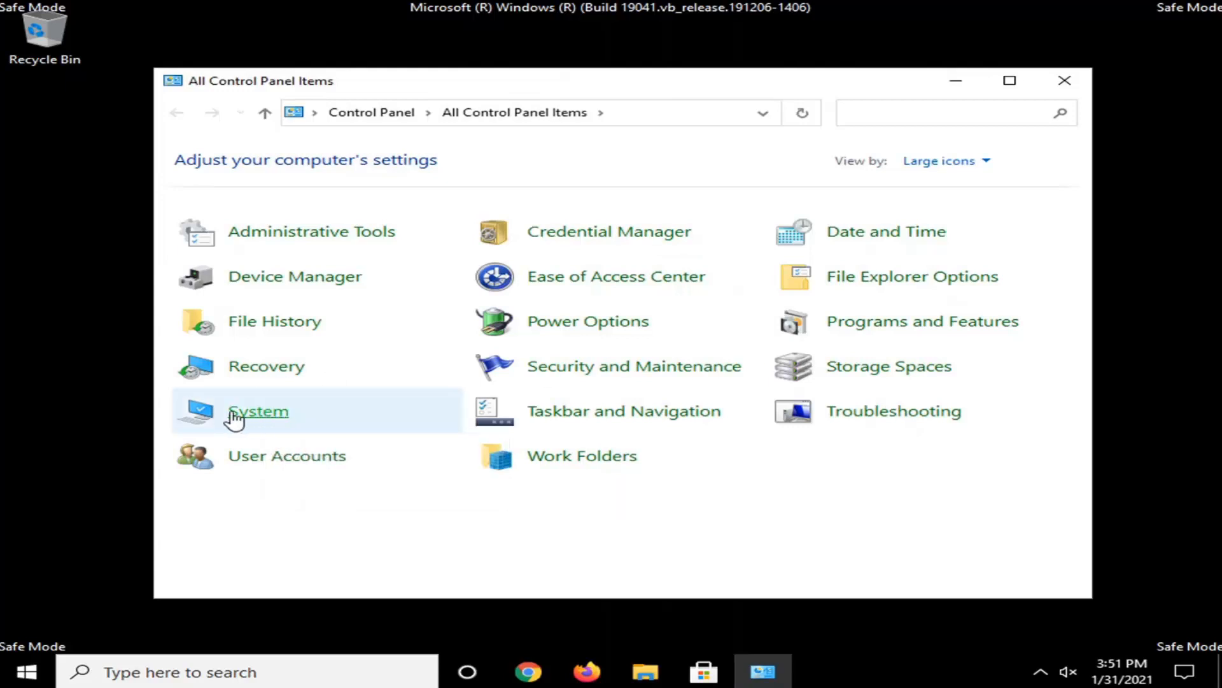
pyautogui.click(257, 411)
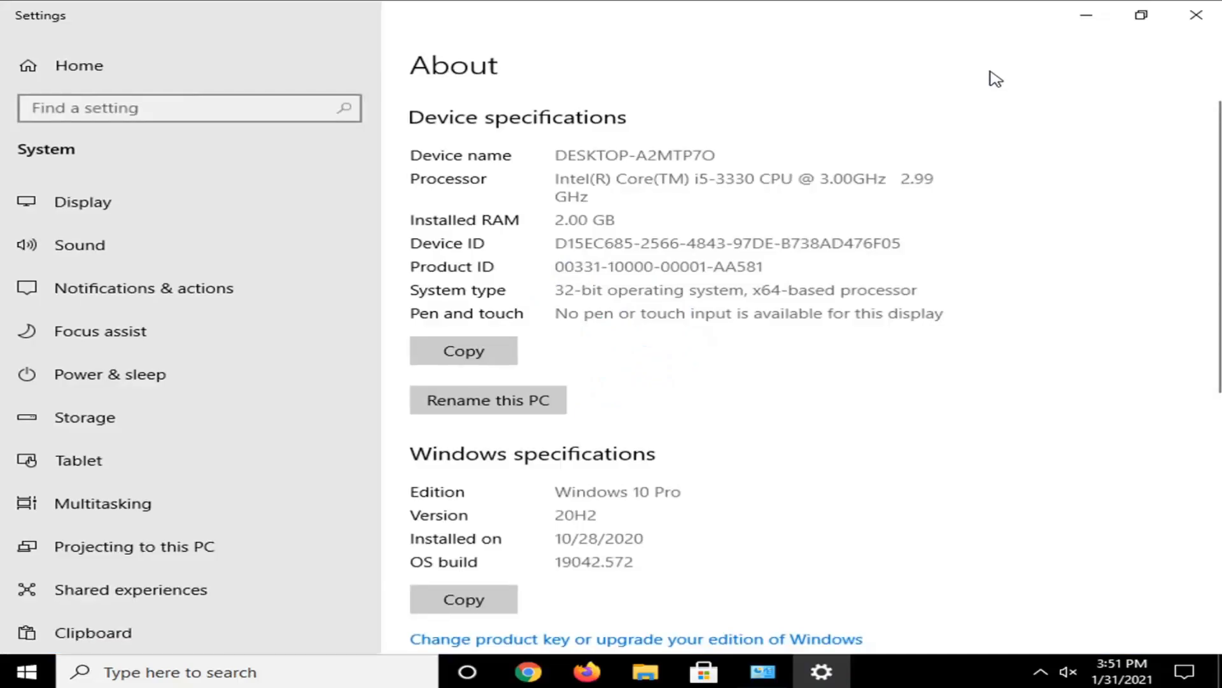
pyautogui.moveTo(1068, 355)
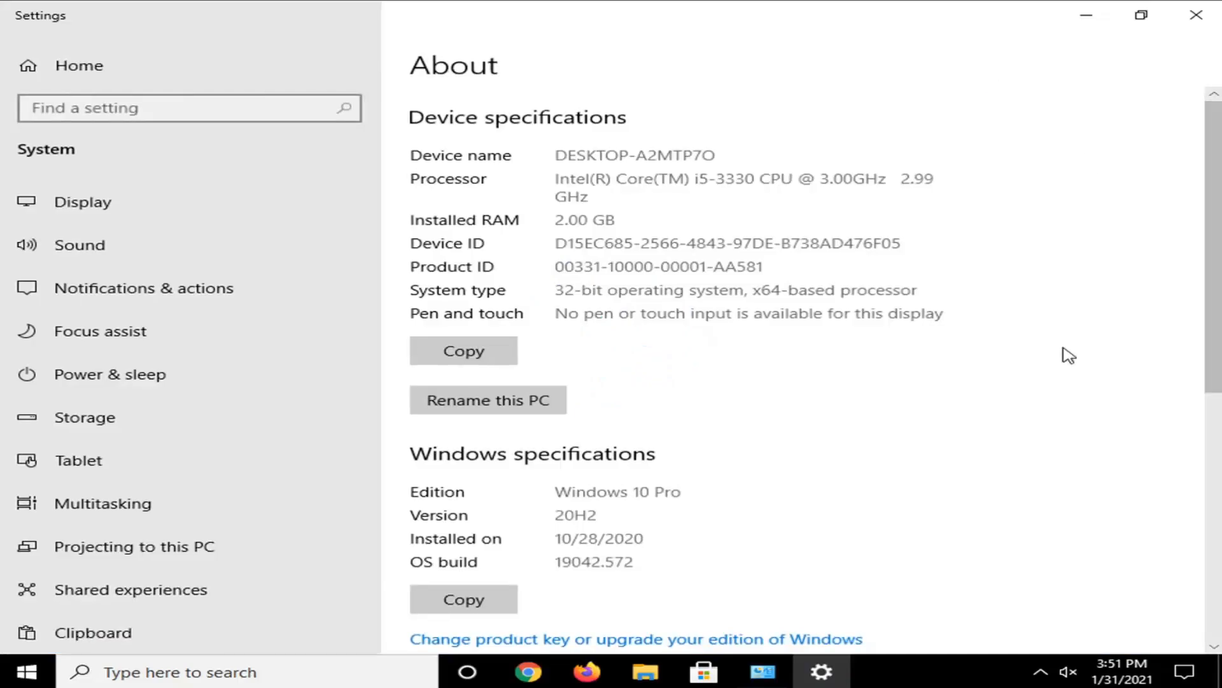
pyautogui.scroll(-3)
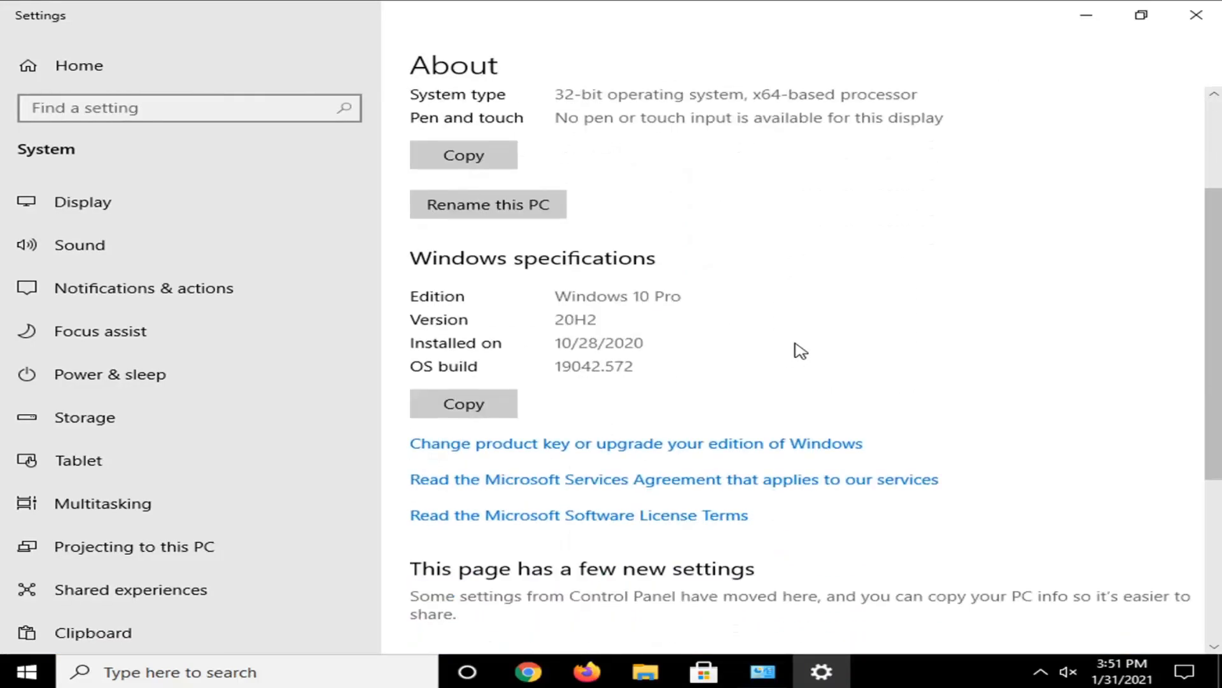
pyautogui.scroll(-3)
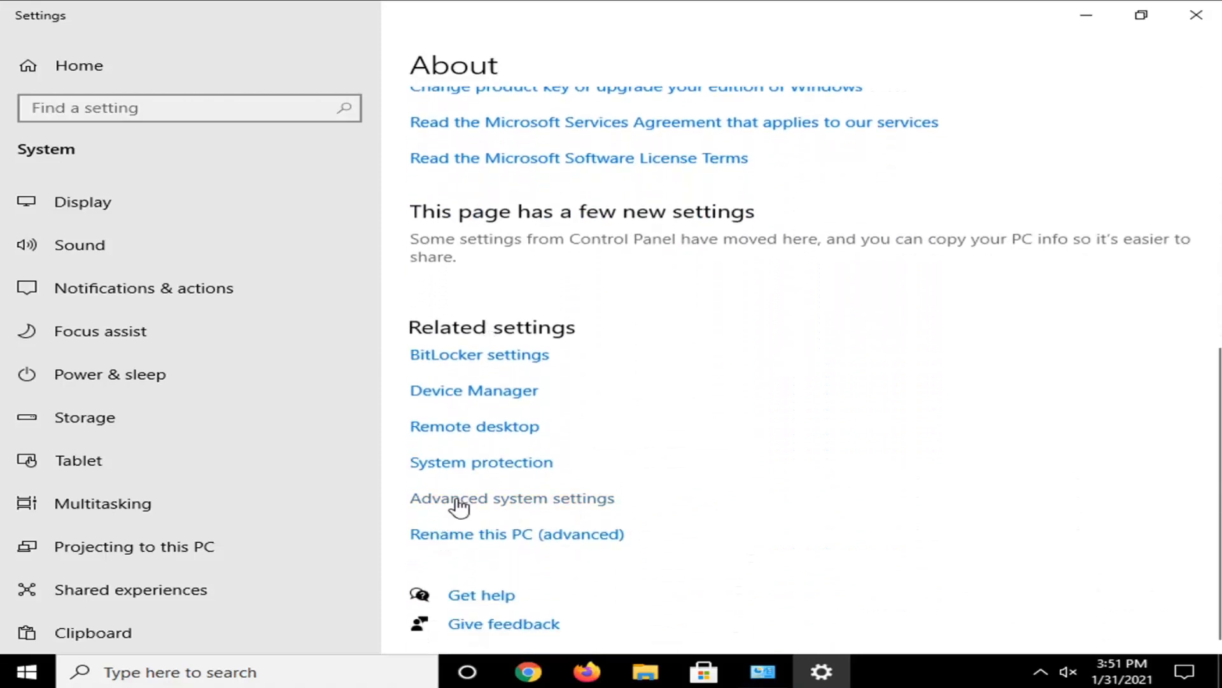
pyautogui.click(512, 498)
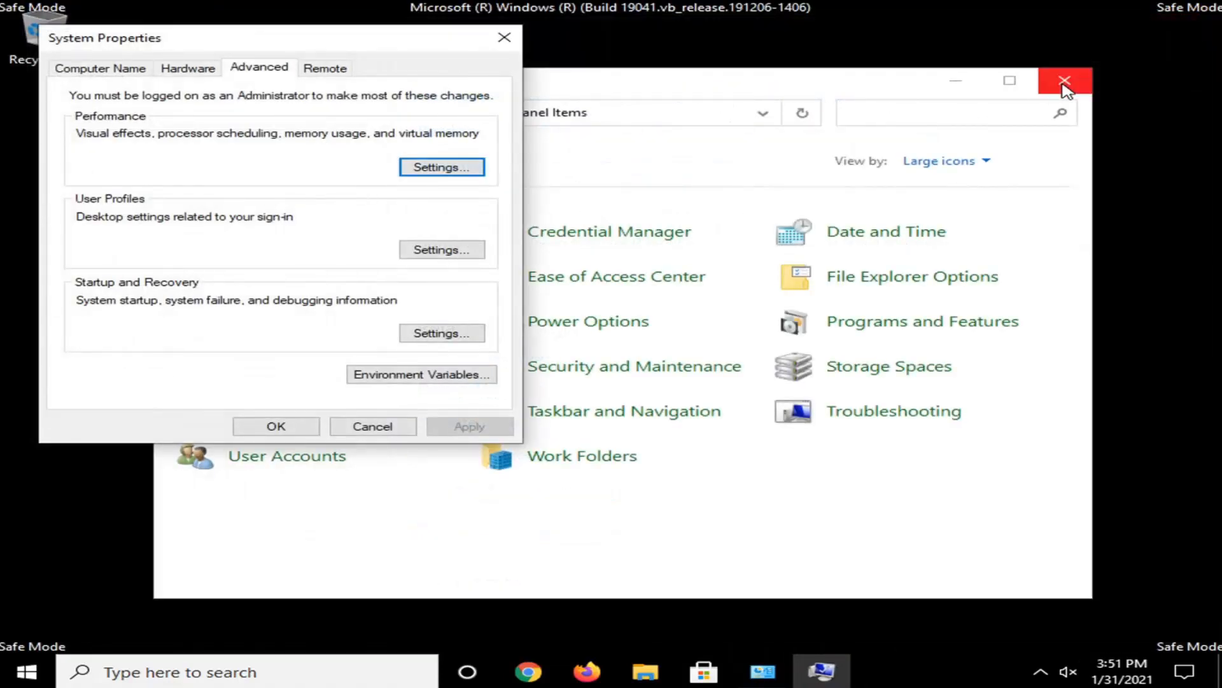
# Close Control Panel, open Environment Variables and start a new system variable
pyautogui.click(1064, 81)
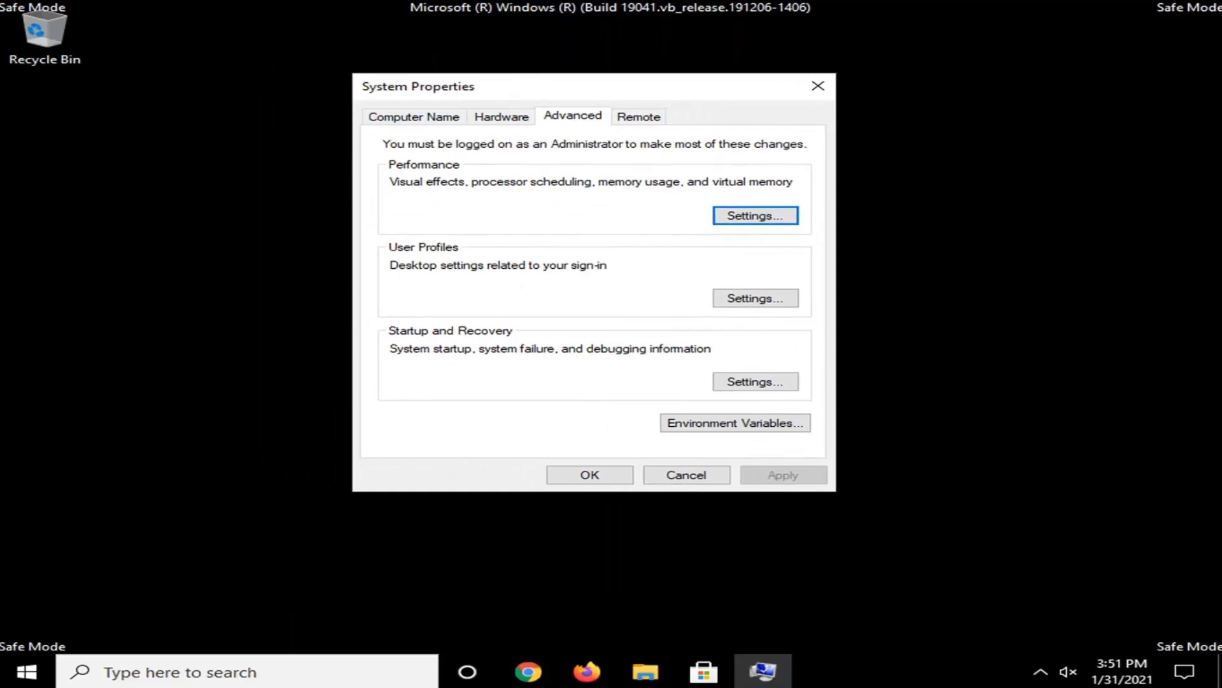
pyautogui.moveTo(663, 371)
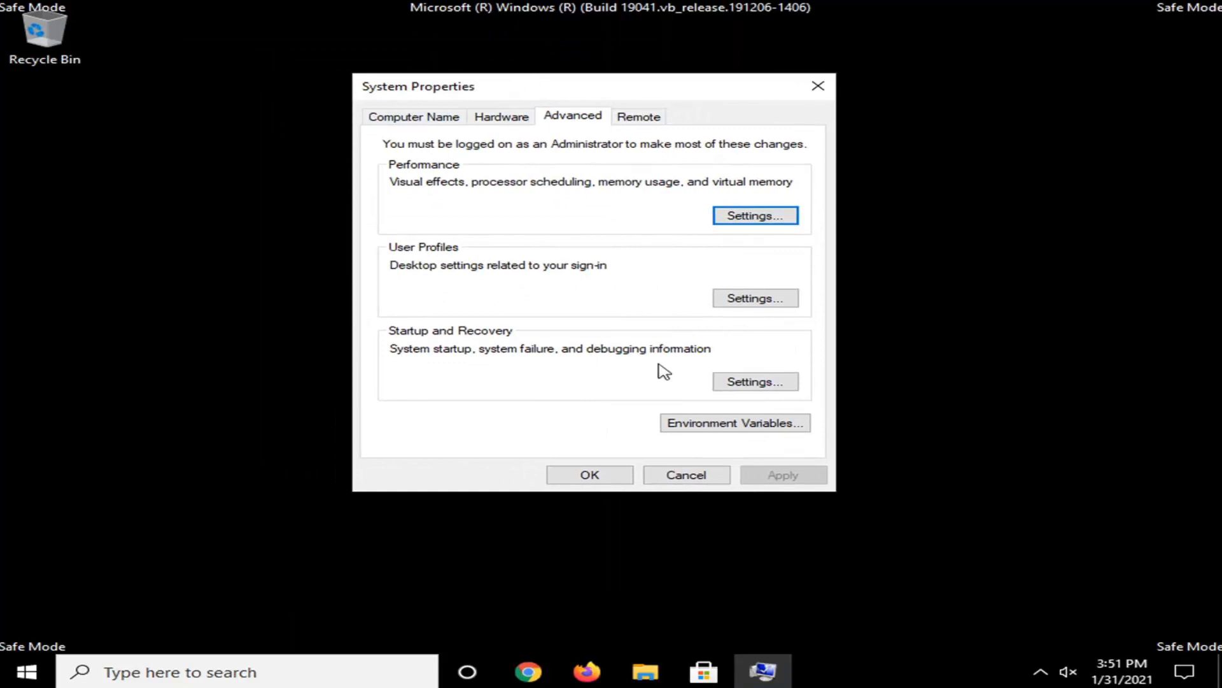
pyautogui.click(733, 423)
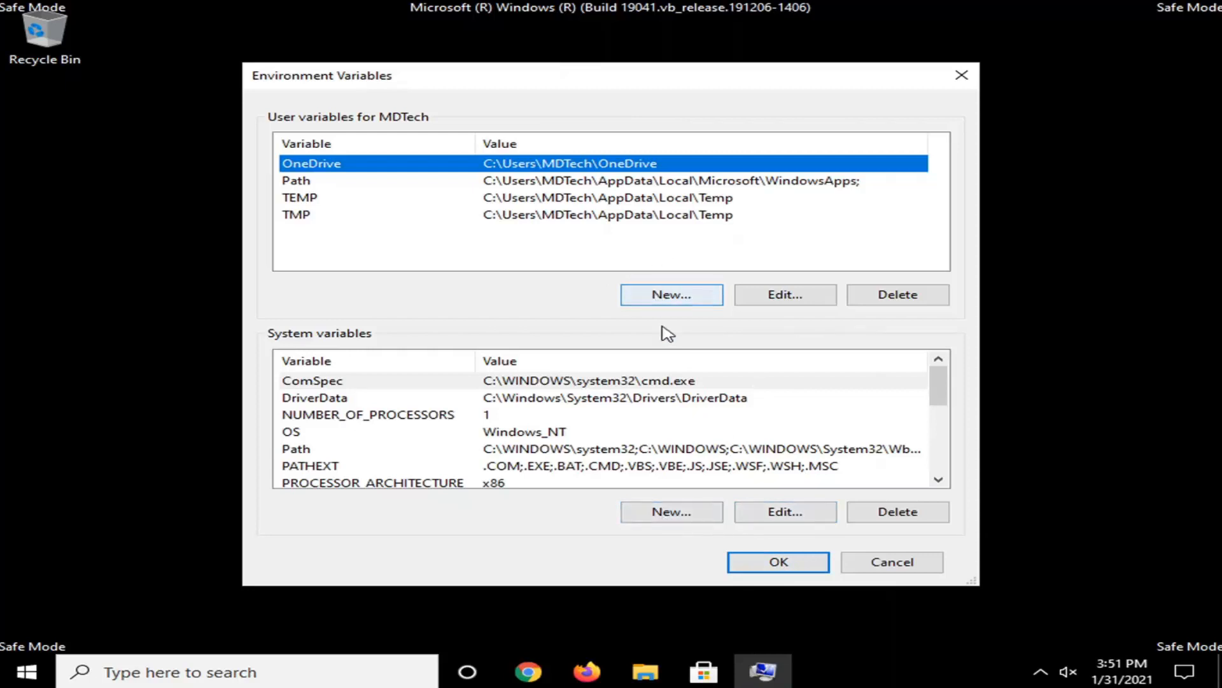
pyautogui.moveTo(674, 565)
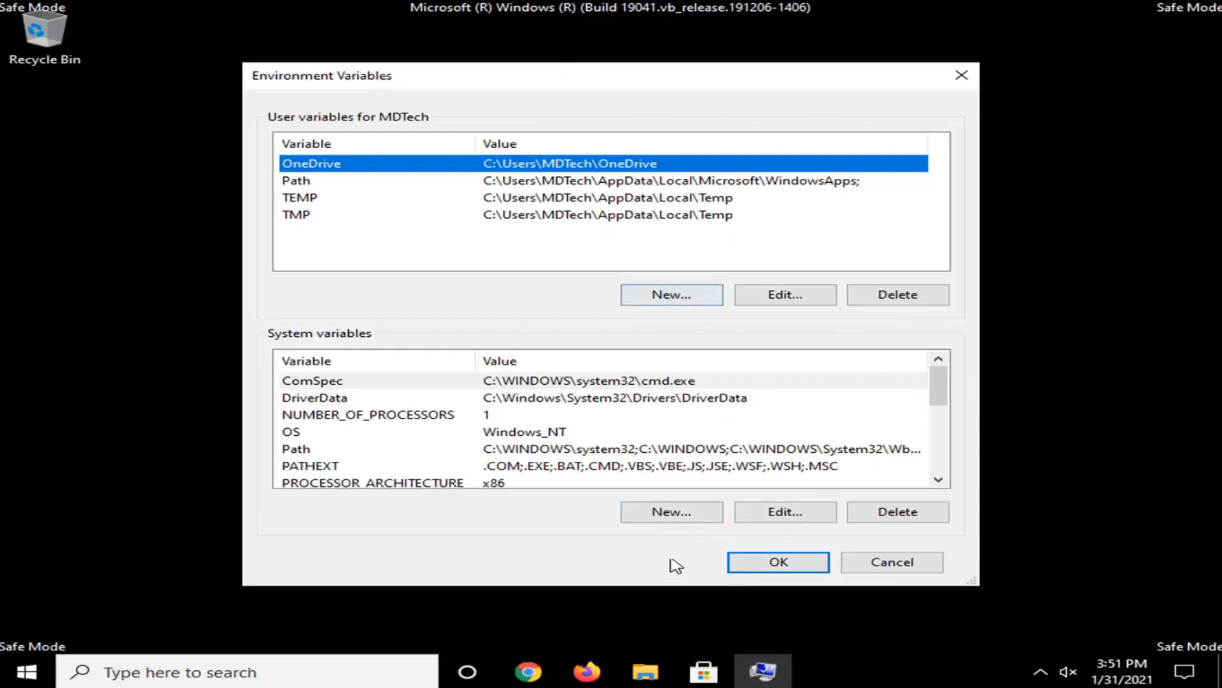
pyautogui.click(670, 511)
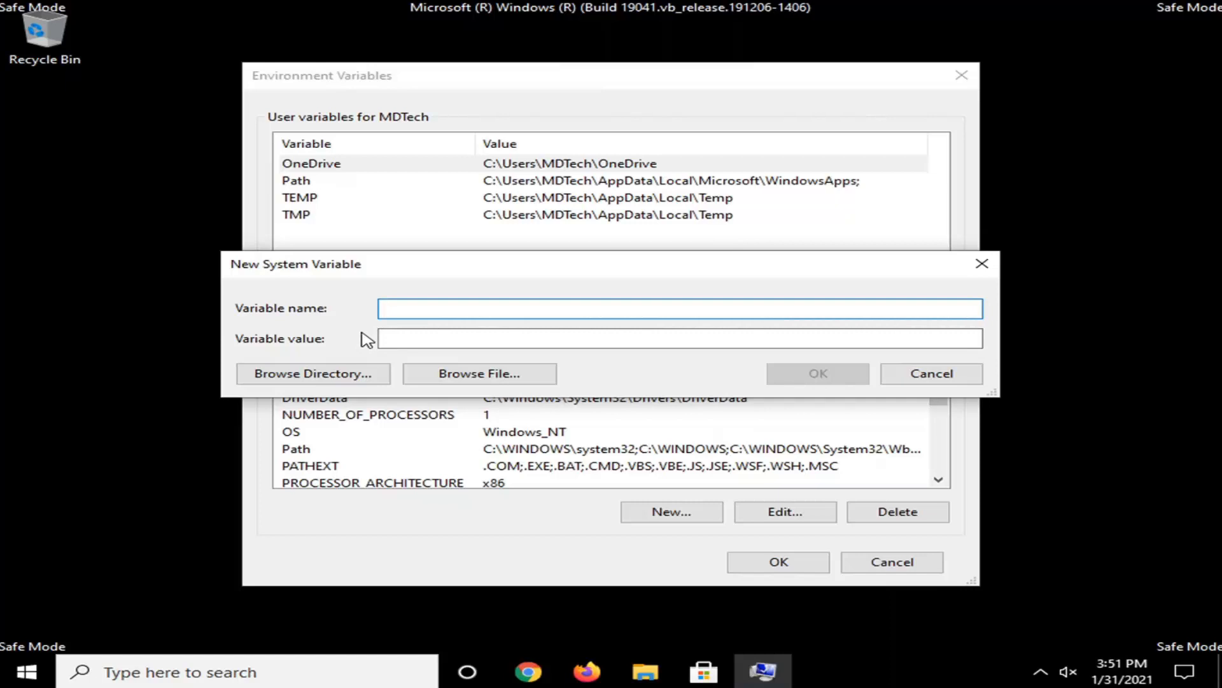
# Enter variable name 'Windir' with value 'C:\Windows' and confirm with OK
pyautogui.click(680, 308)
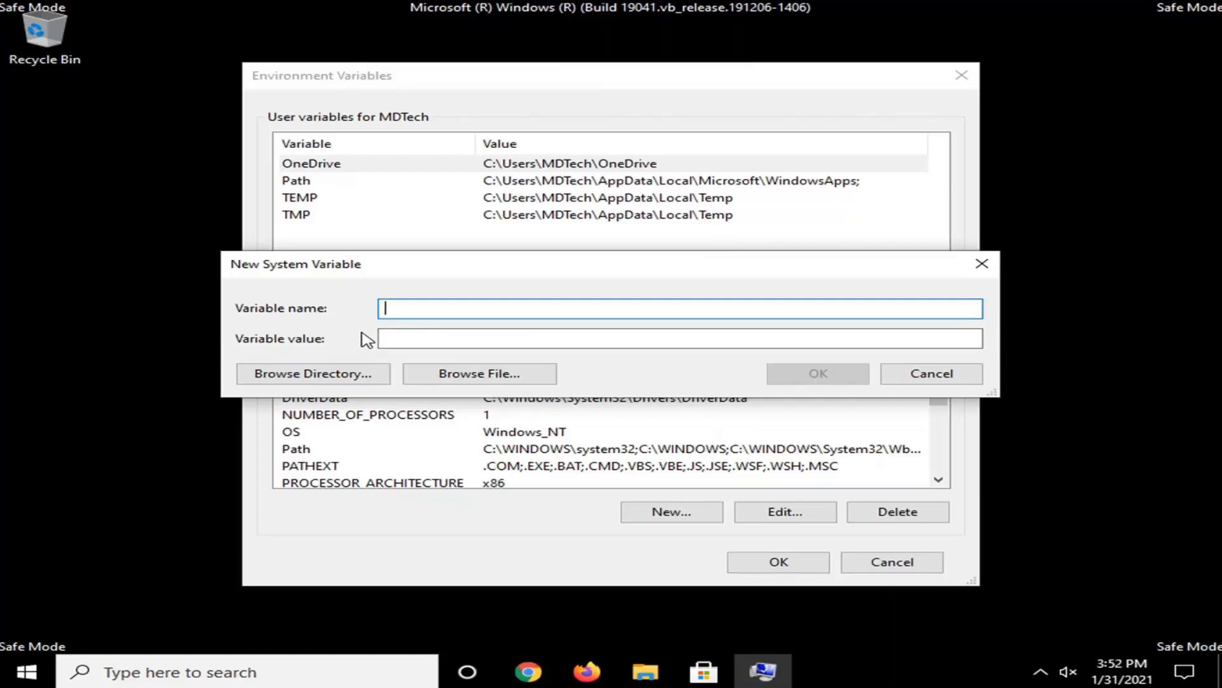
pyautogui.write('W')
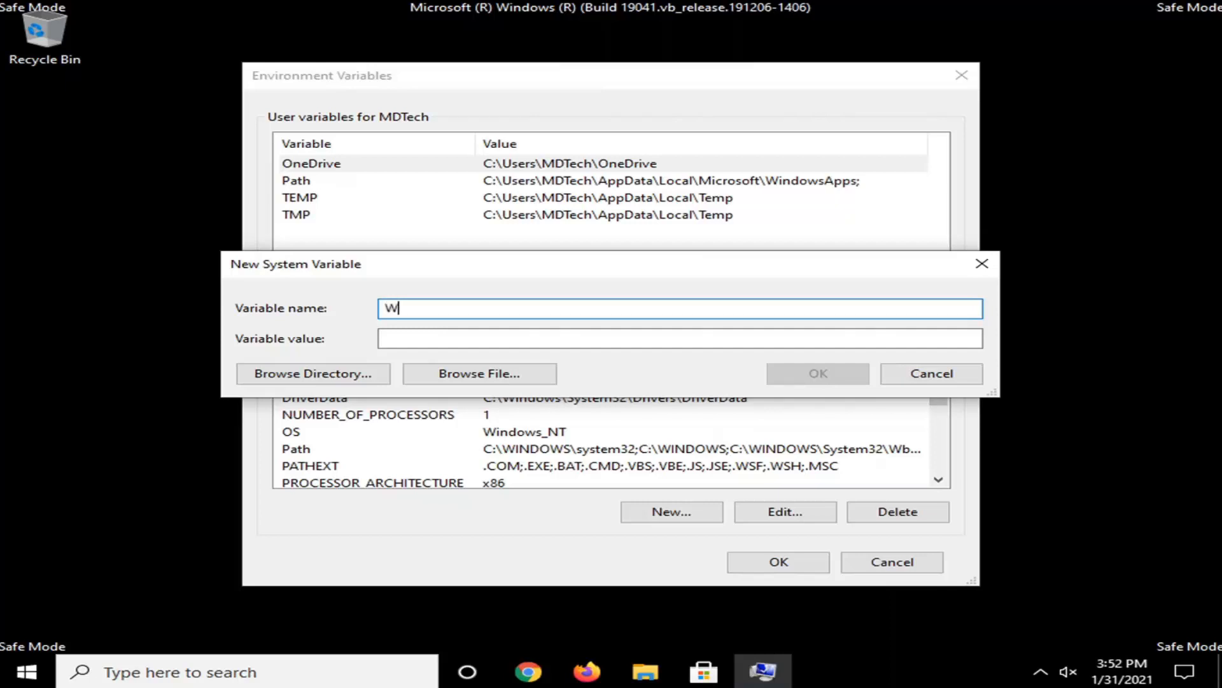
pyautogui.write('indi')
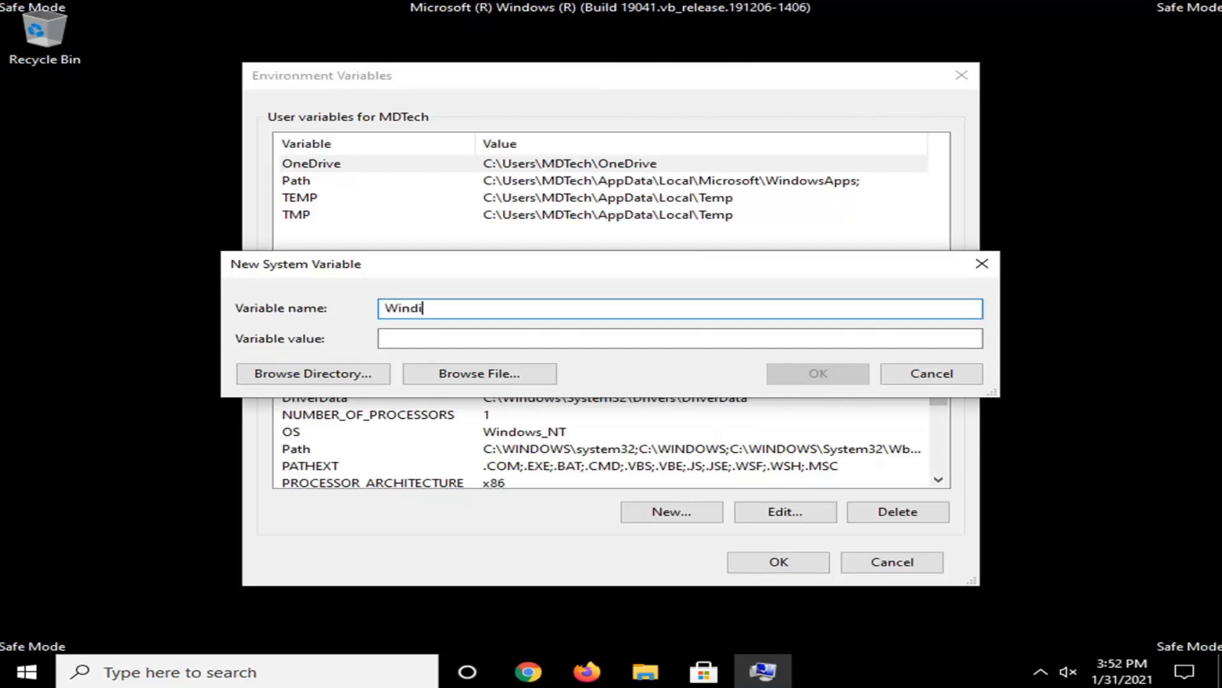
pyautogui.write('r')
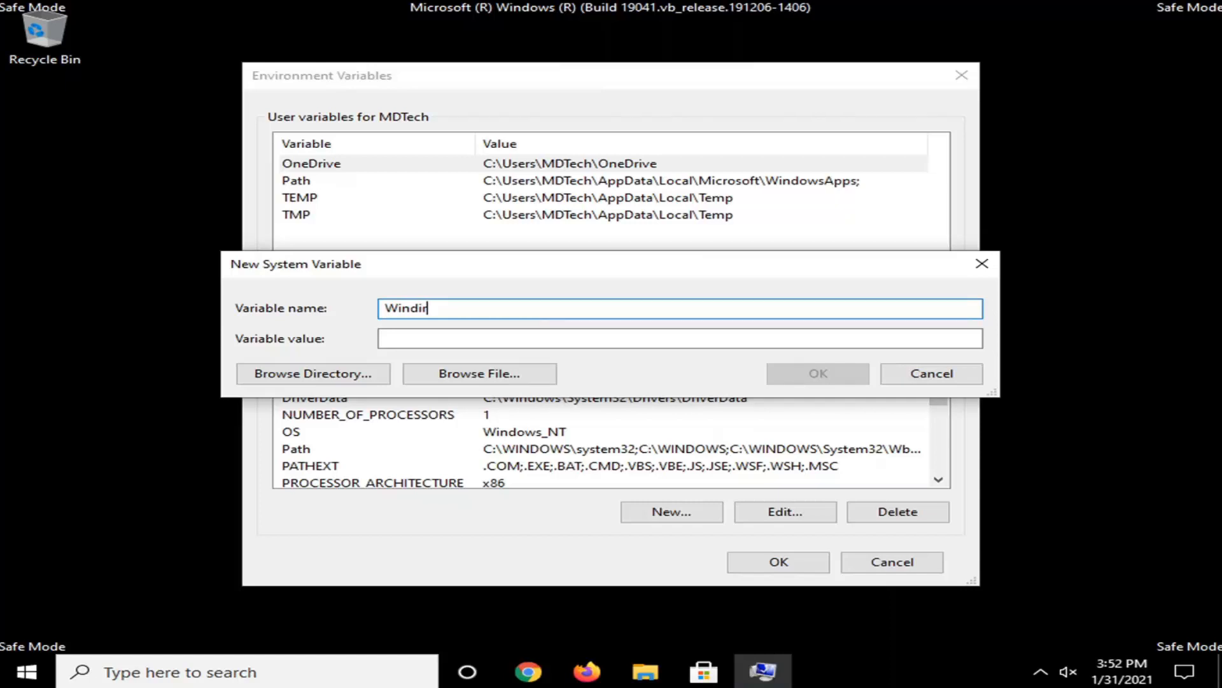
pyautogui.moveTo(324, 346)
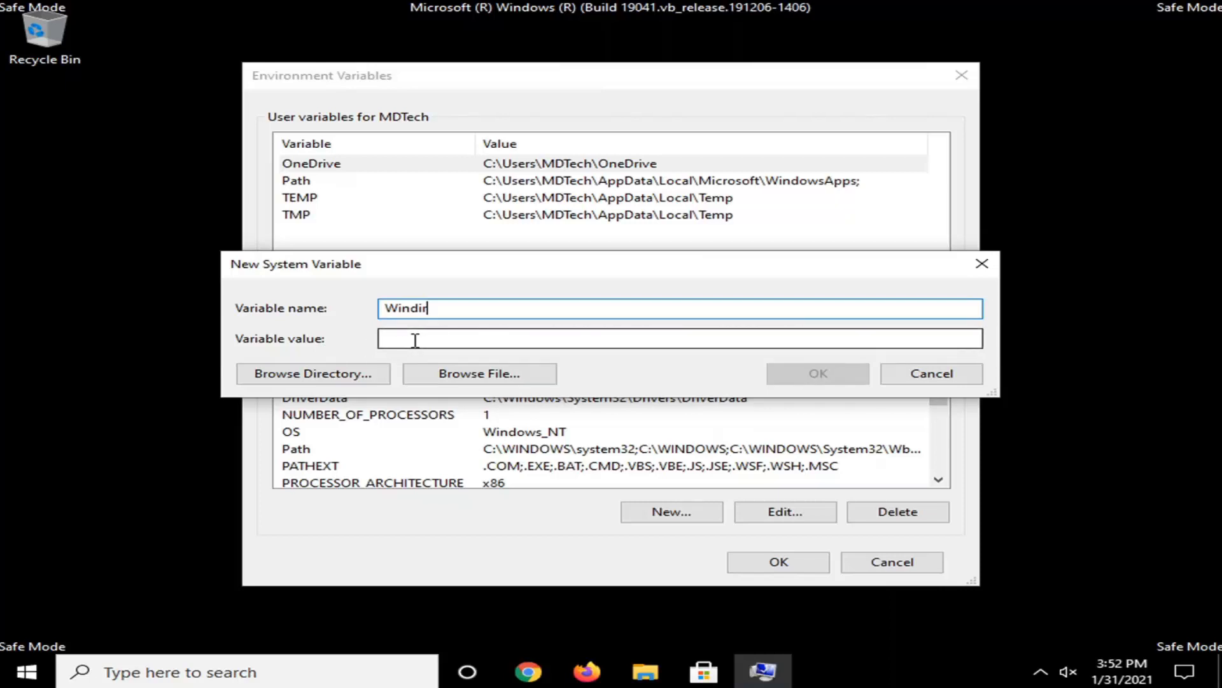
pyautogui.click(679, 338)
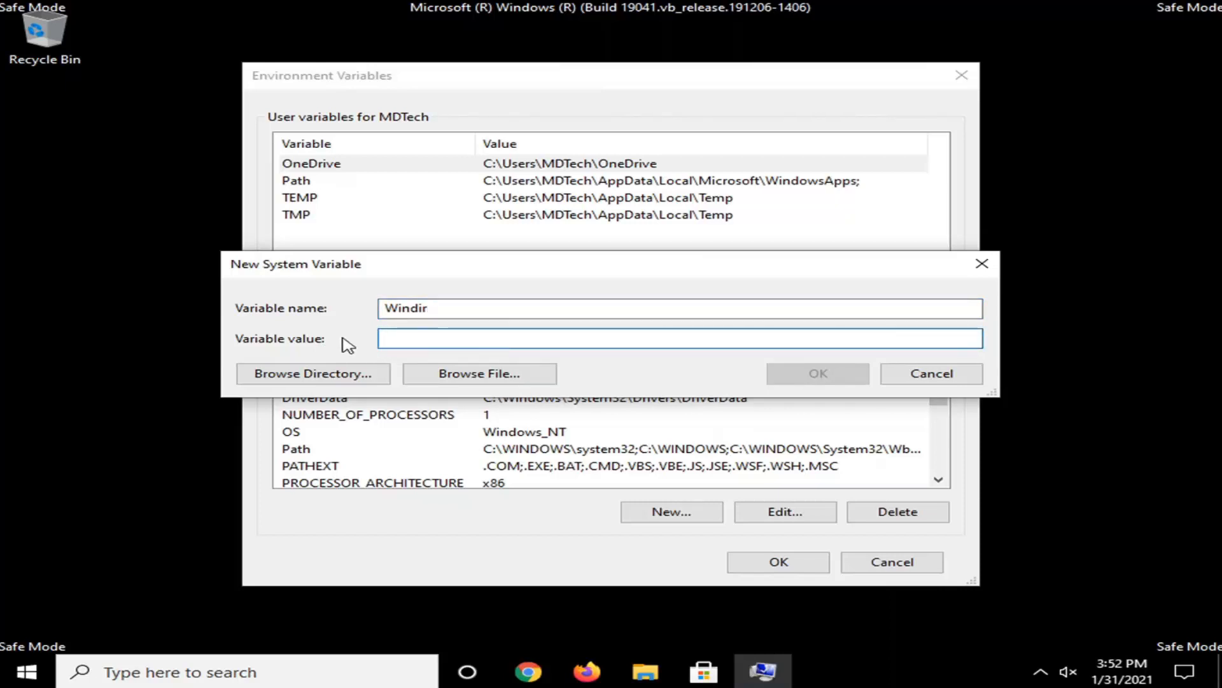
pyautogui.write('C')
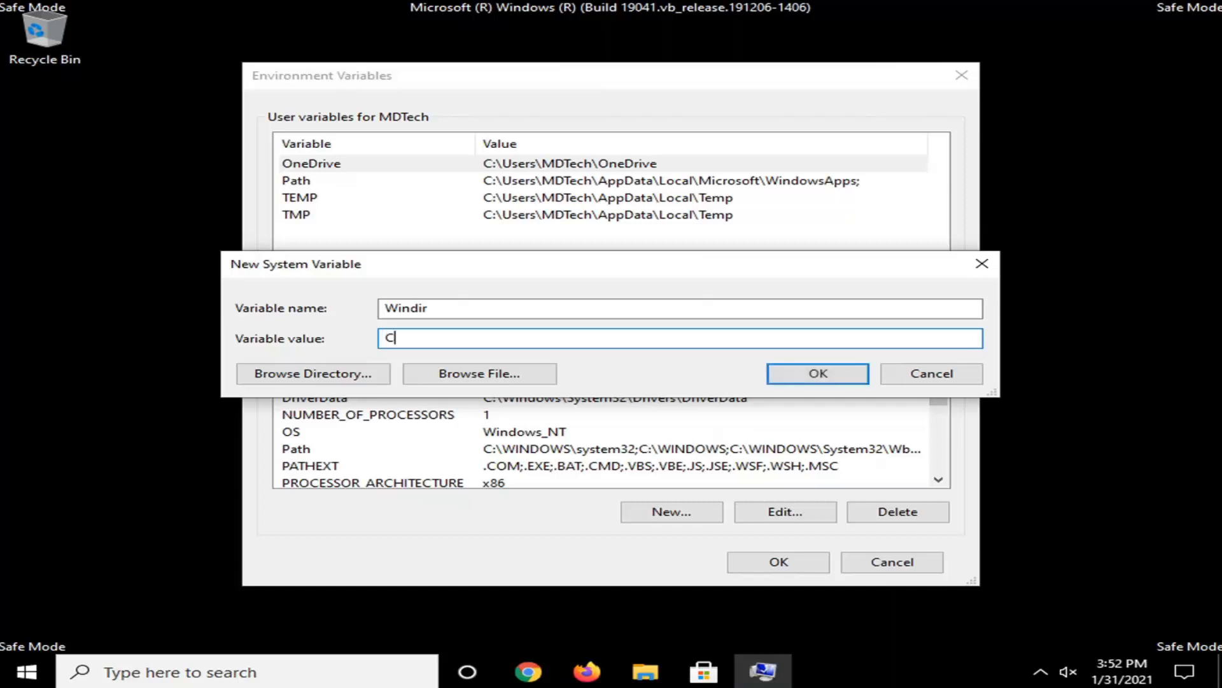
pyautogui.write(':')
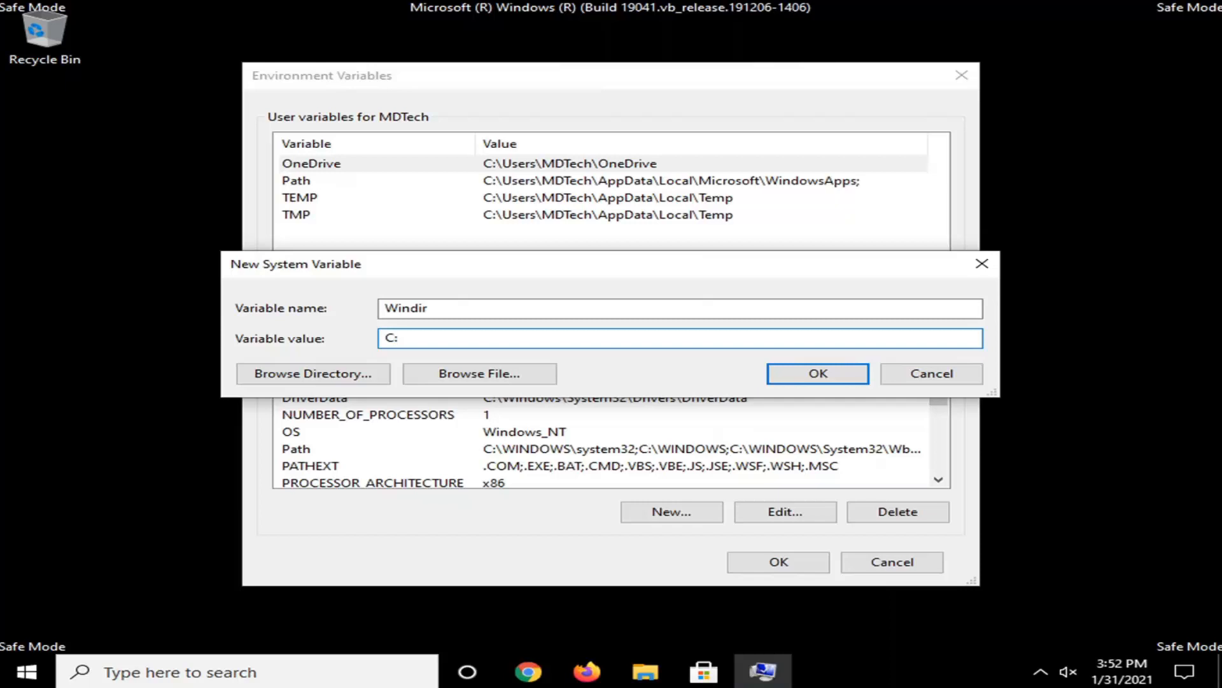
pyautogui.write('\\Windo')
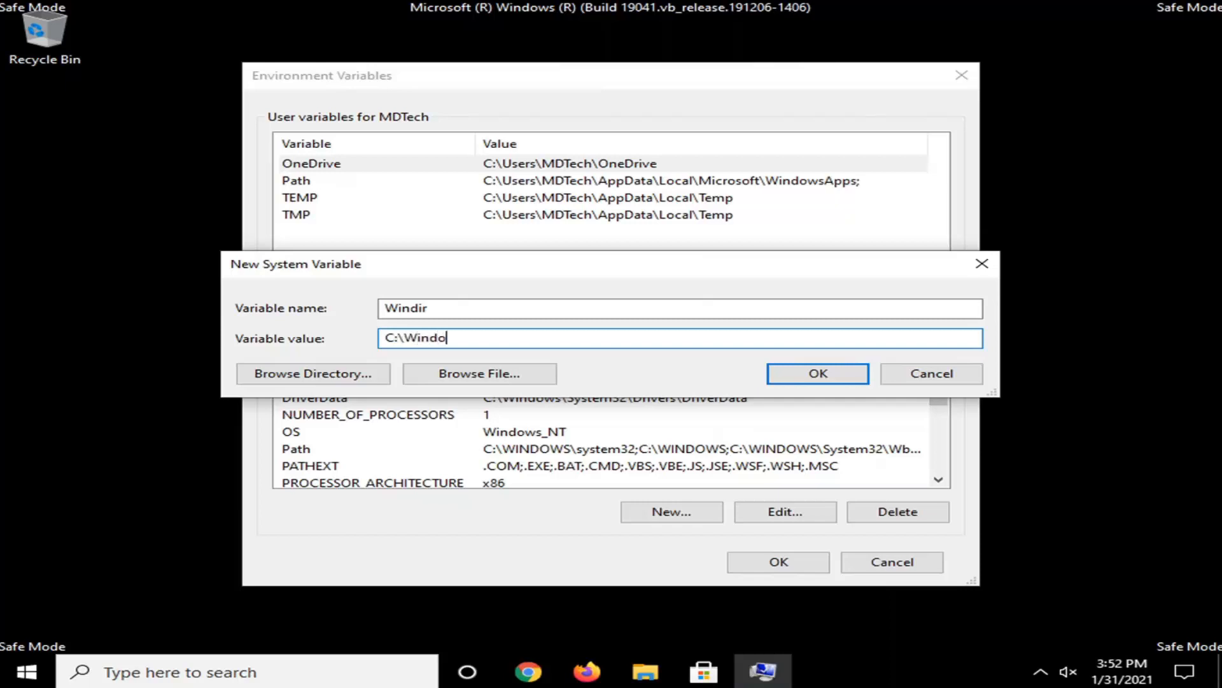
pyautogui.write('ws')
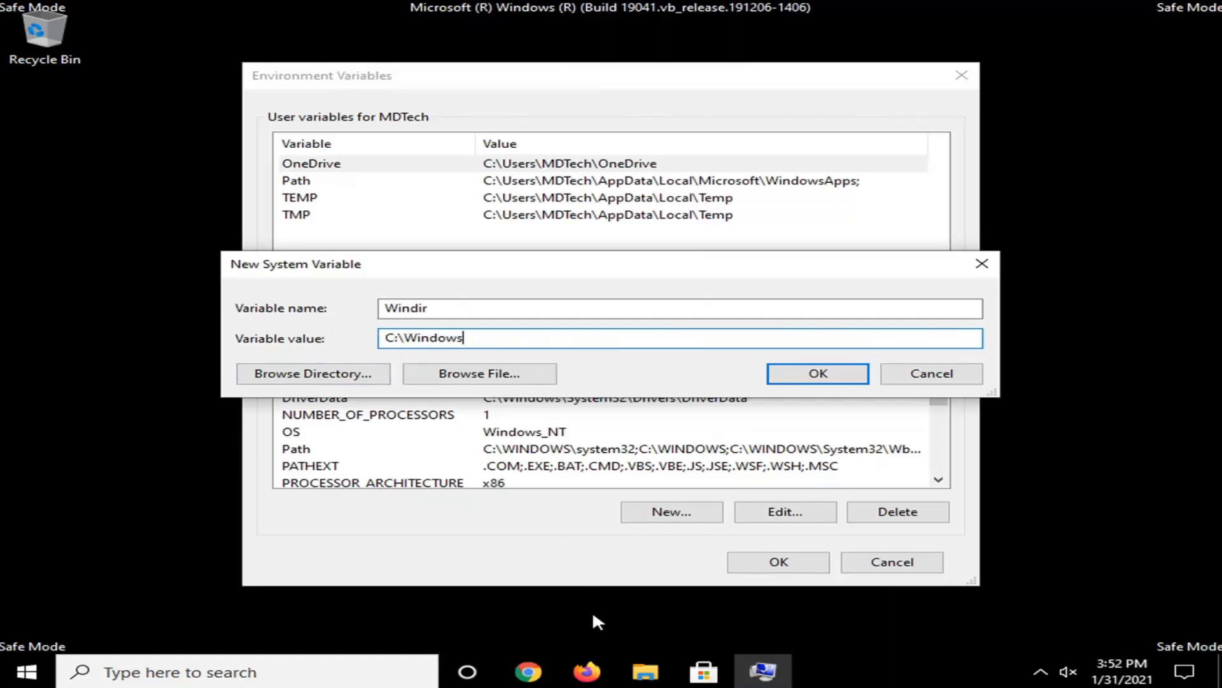
pyautogui.moveTo(412, 520)
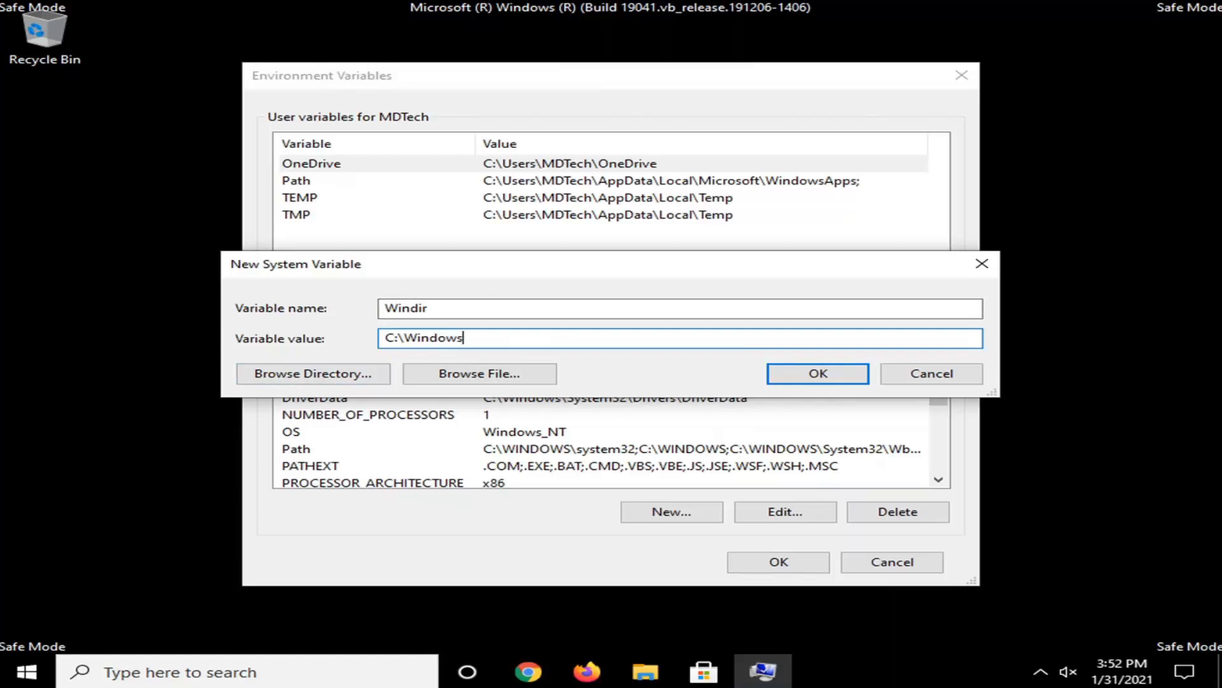
pyautogui.click(817, 372)
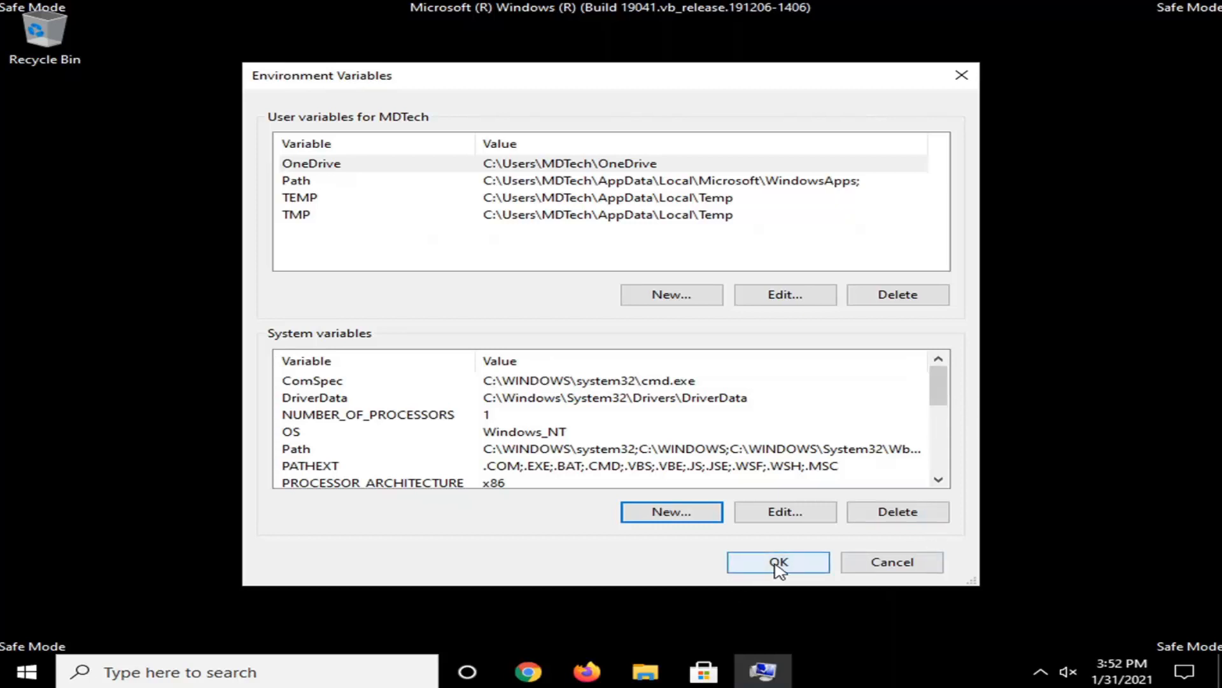
# Close Environment Variables, untick Safe boot in msconfig and restart the PC
pyautogui.click(777, 562)
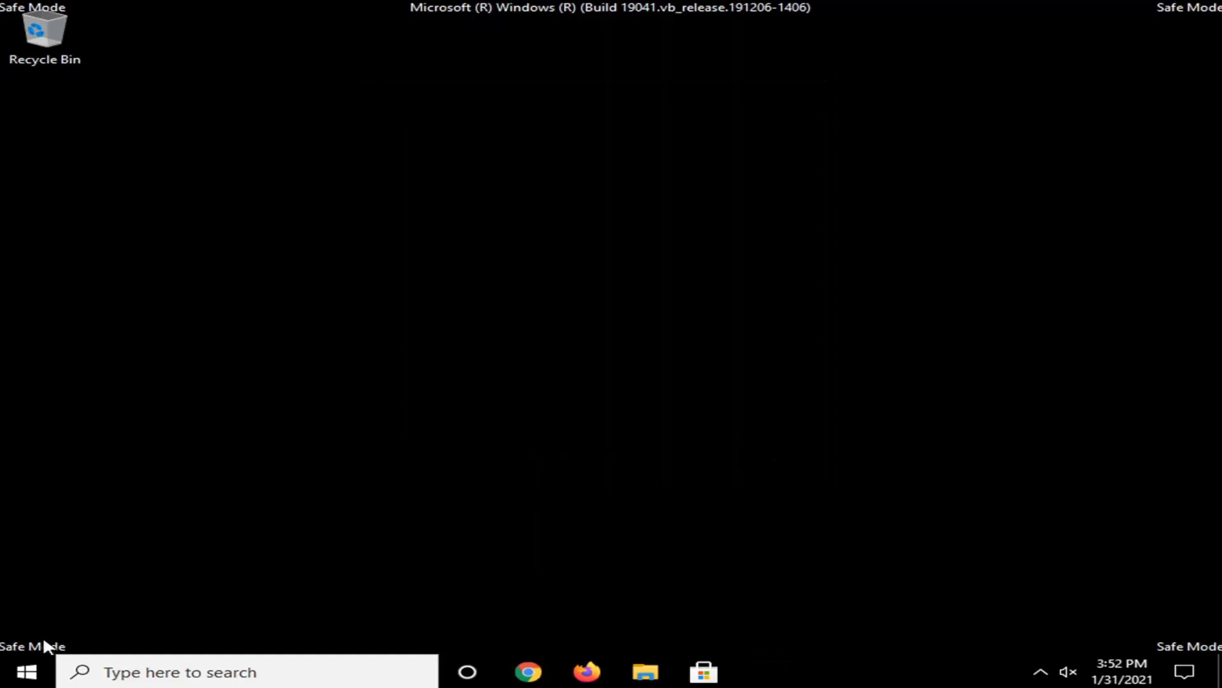
pyautogui.write('ms')
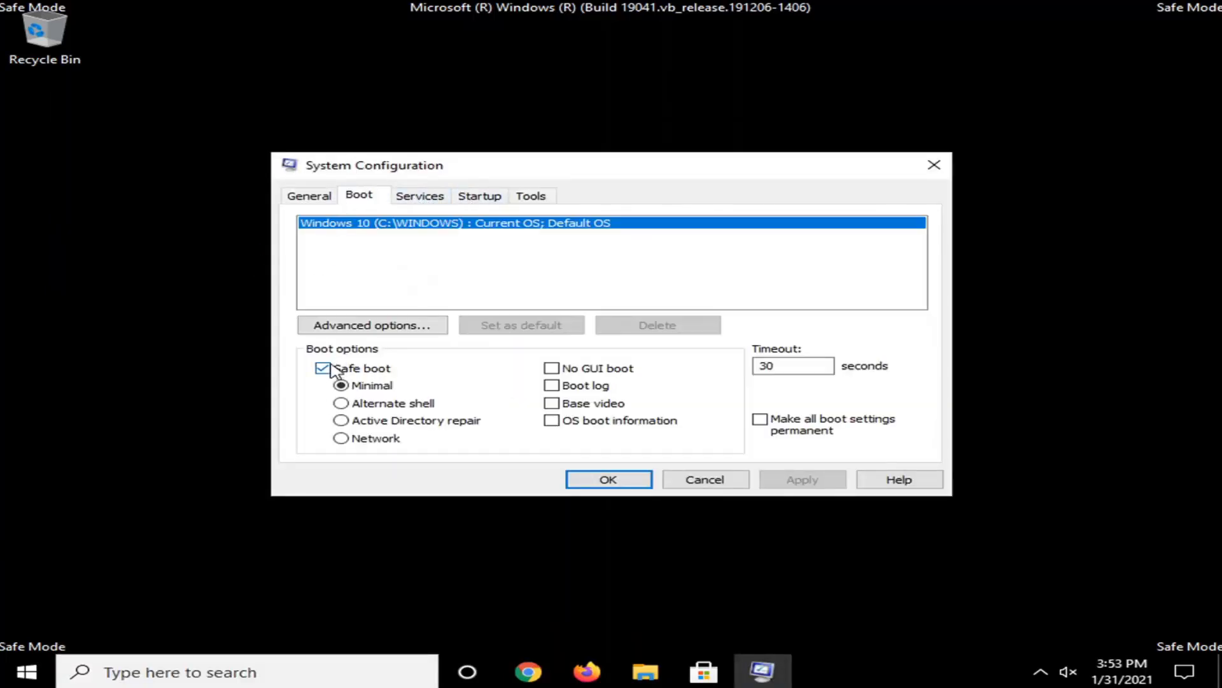
pyautogui.click(323, 368)
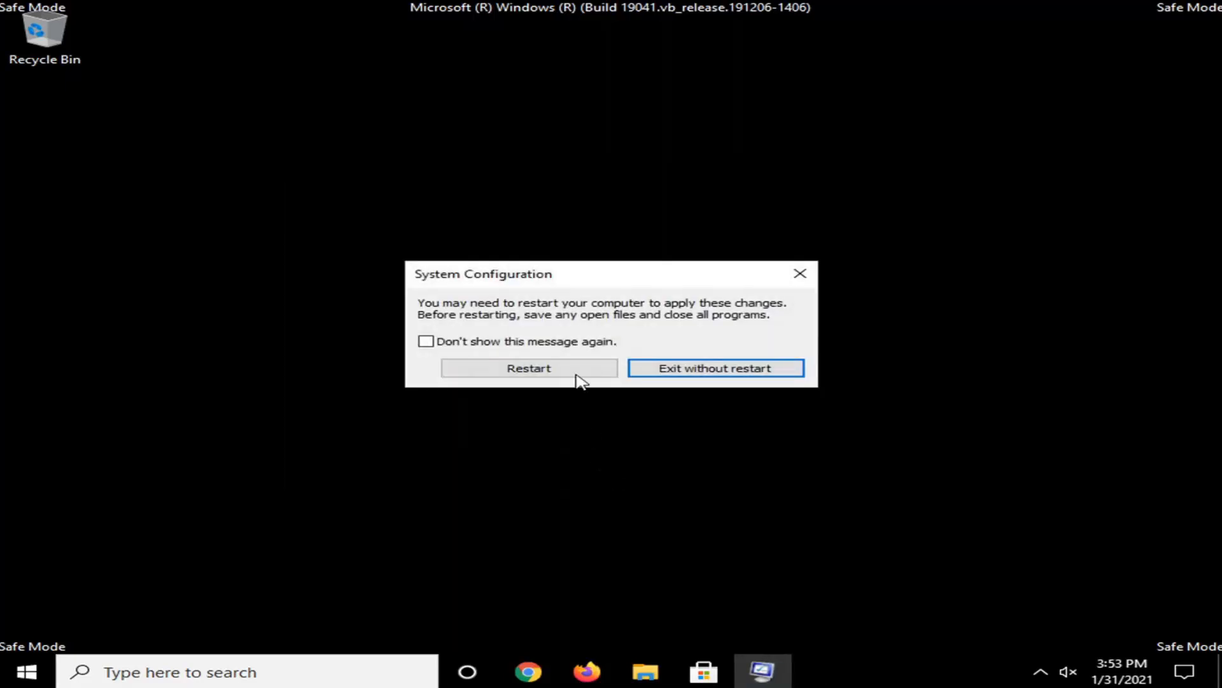
pyautogui.click(528, 368)
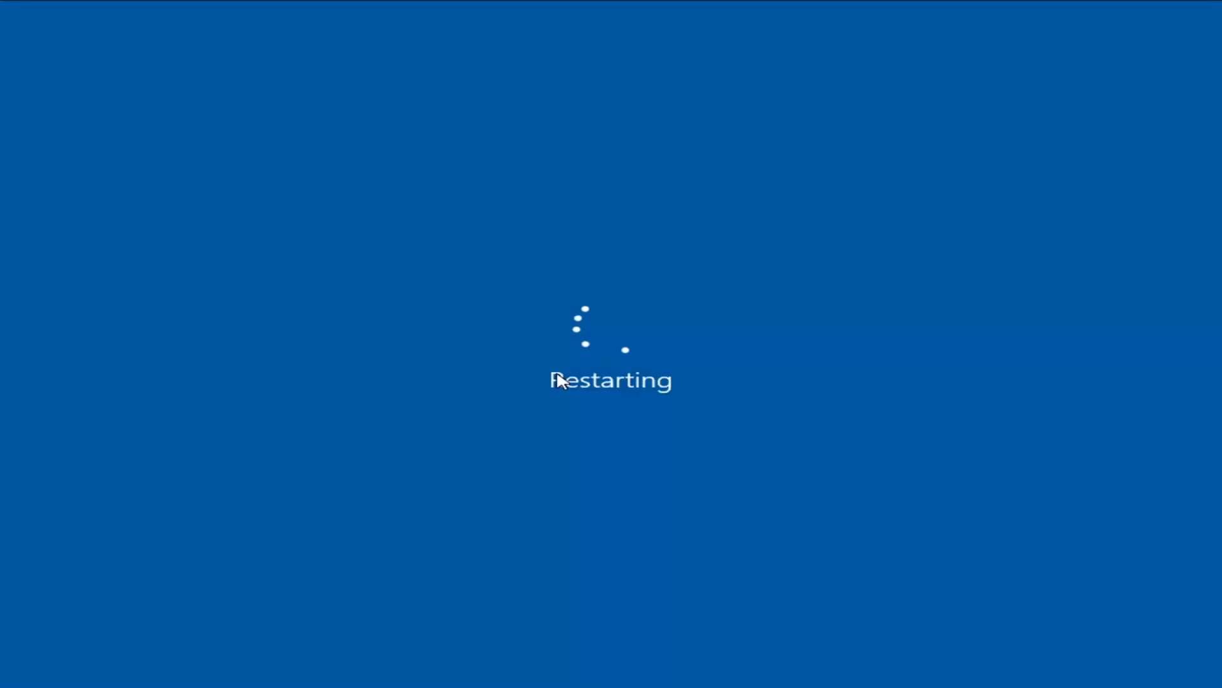